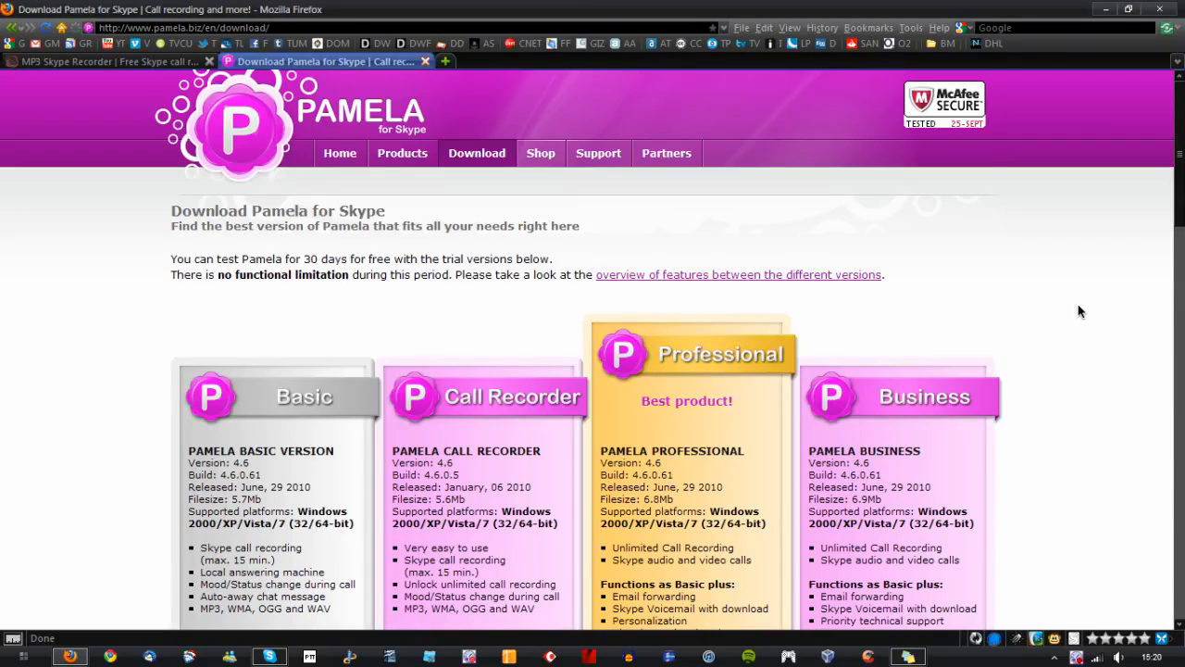
pyautogui.moveTo(1070, 320)
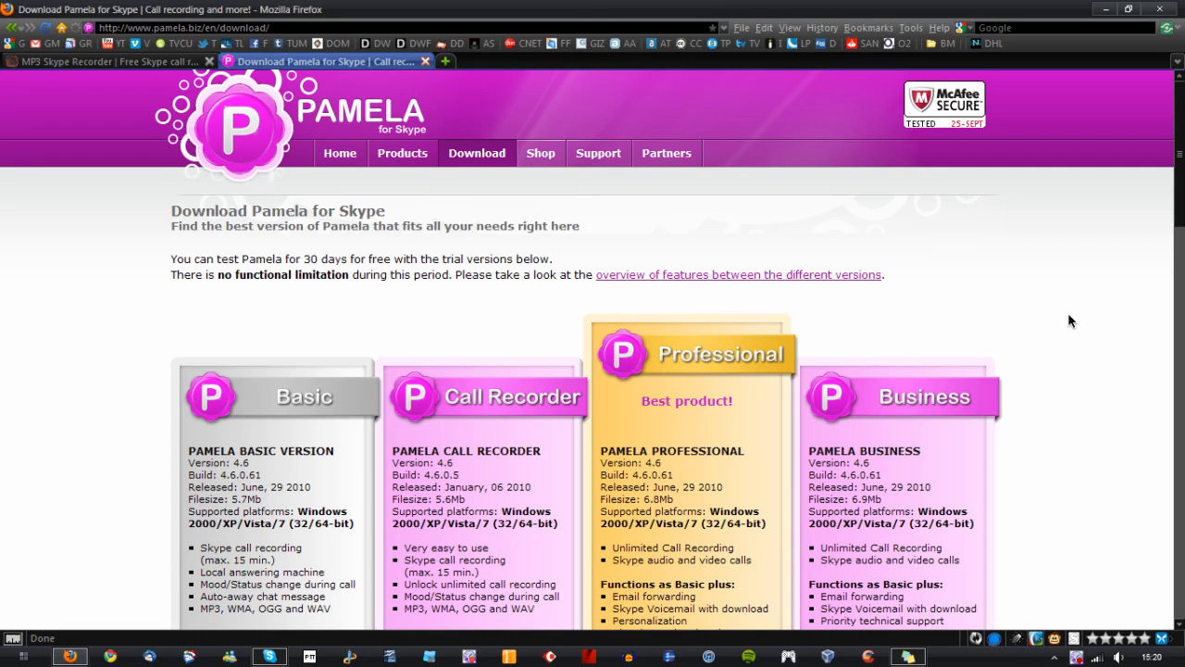
pyautogui.moveTo(1068, 371)
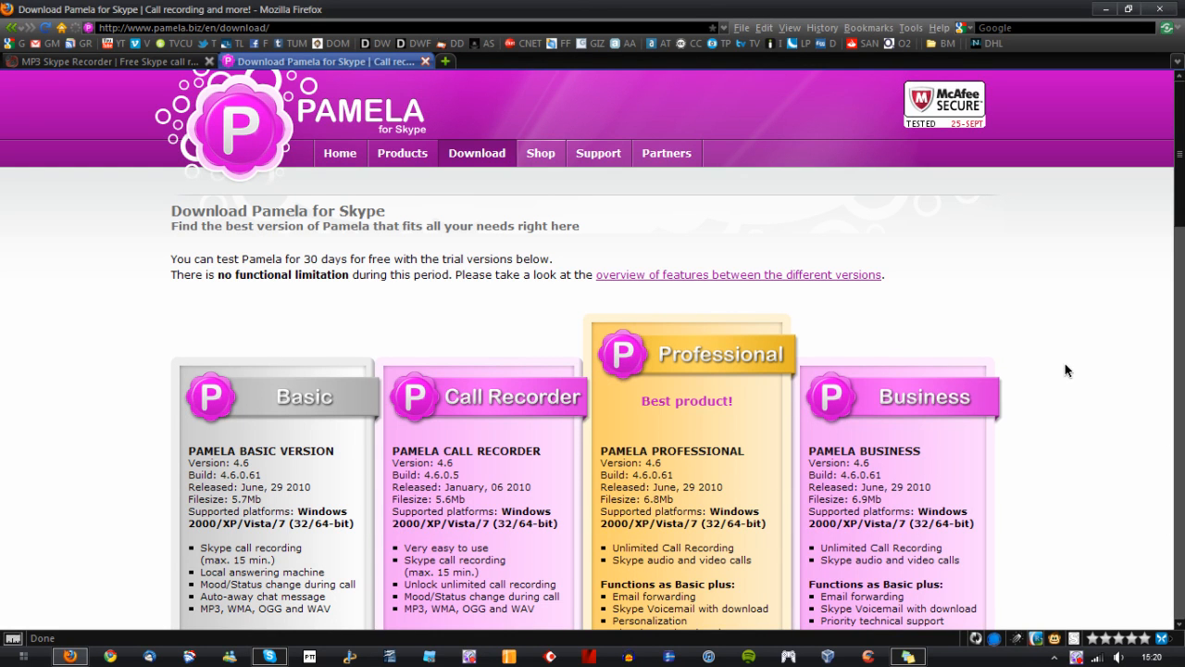
# - Switch to the MP3 Skype Recorder v.1.9.0 tab and browse its download and features page
pyautogui.scroll(-3)
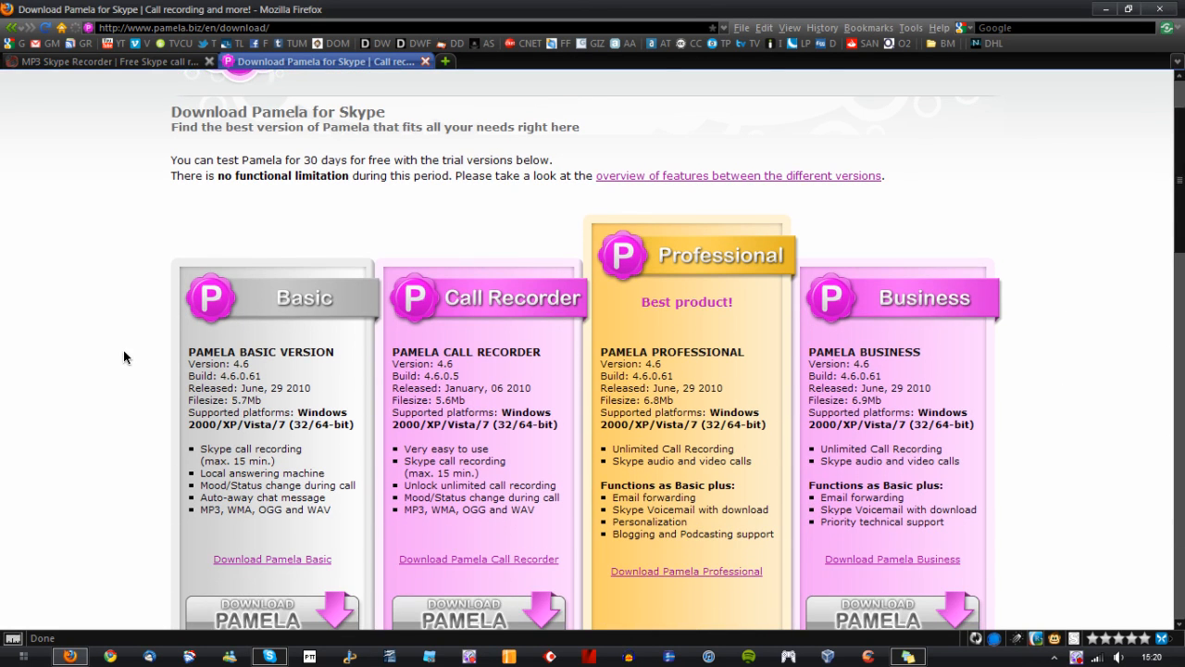
pyautogui.scroll(-3)
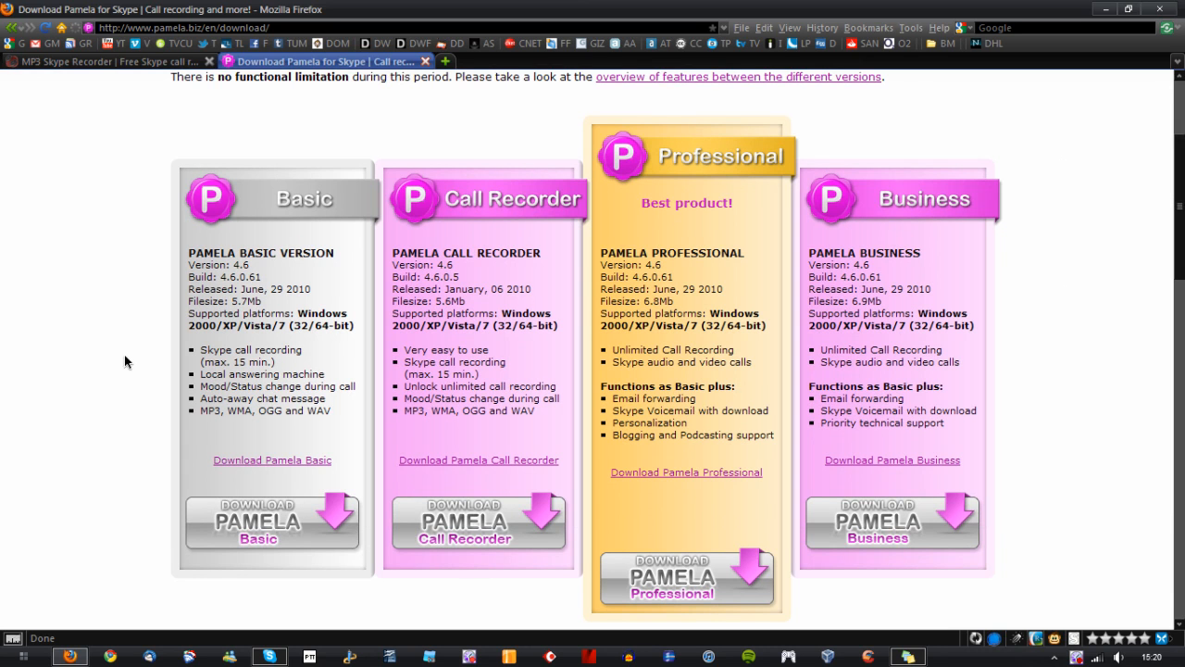
pyautogui.moveTo(143, 481)
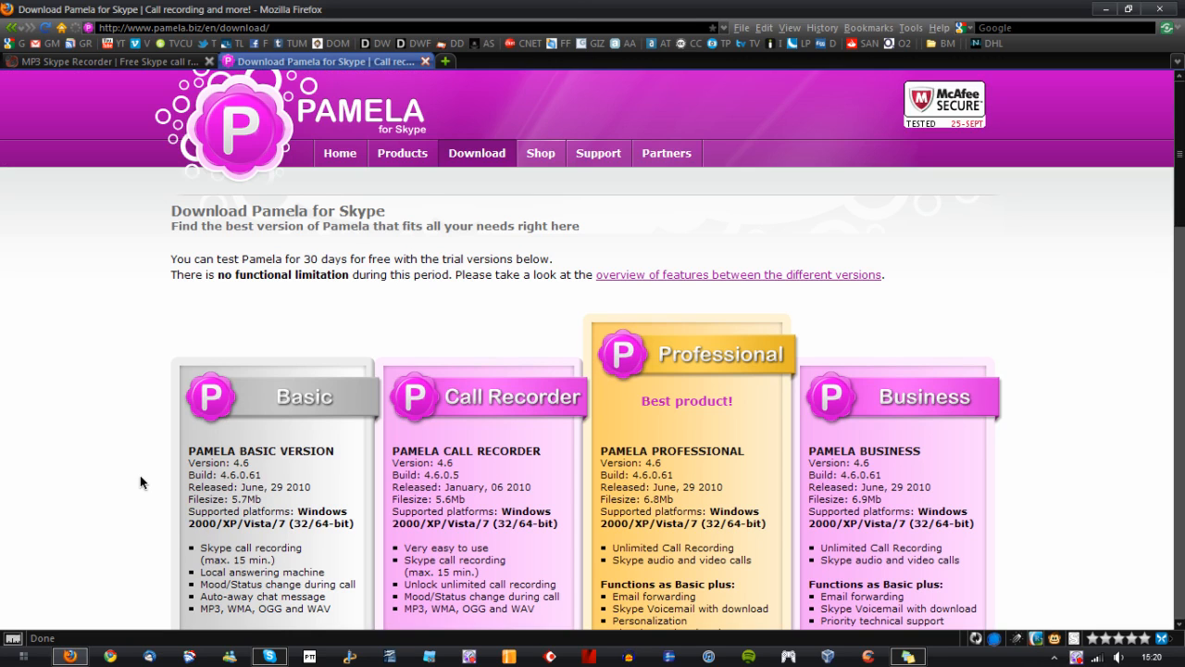
pyautogui.moveTo(144, 482)
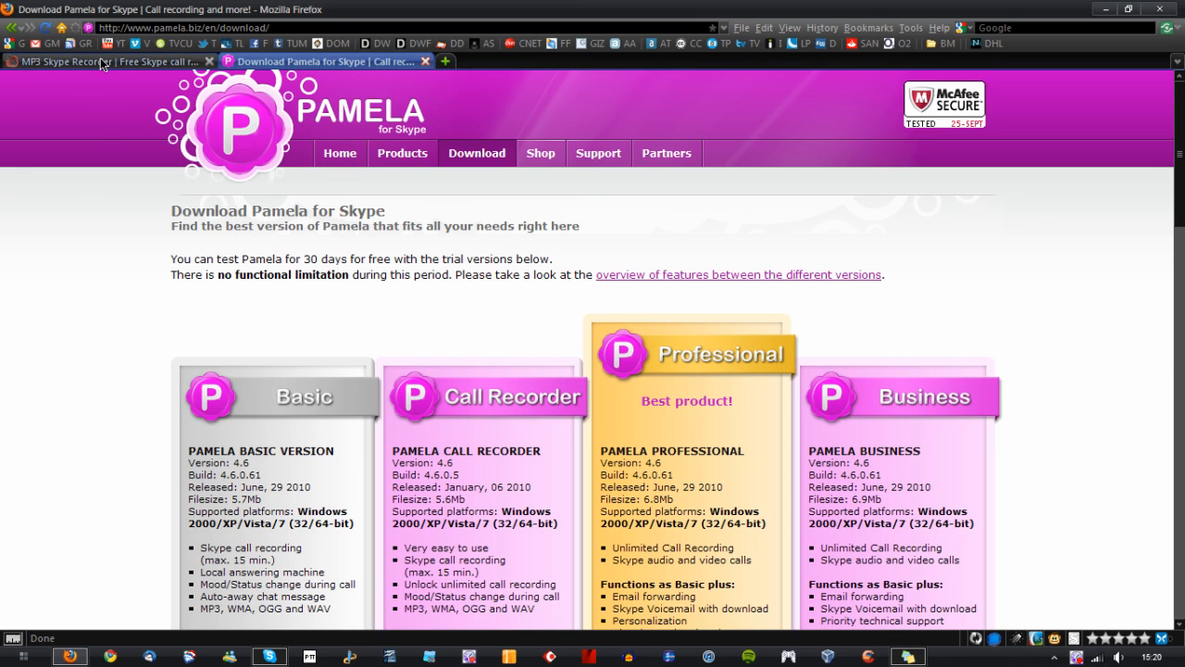
pyautogui.click(102, 61)
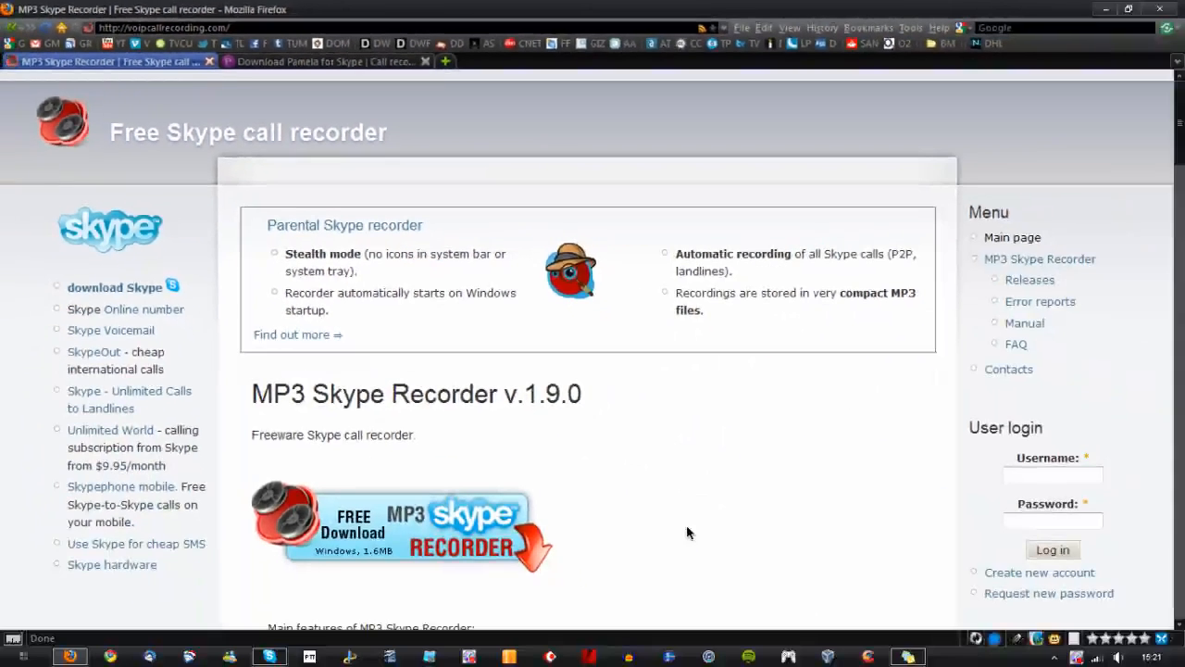
pyautogui.scroll(-3)
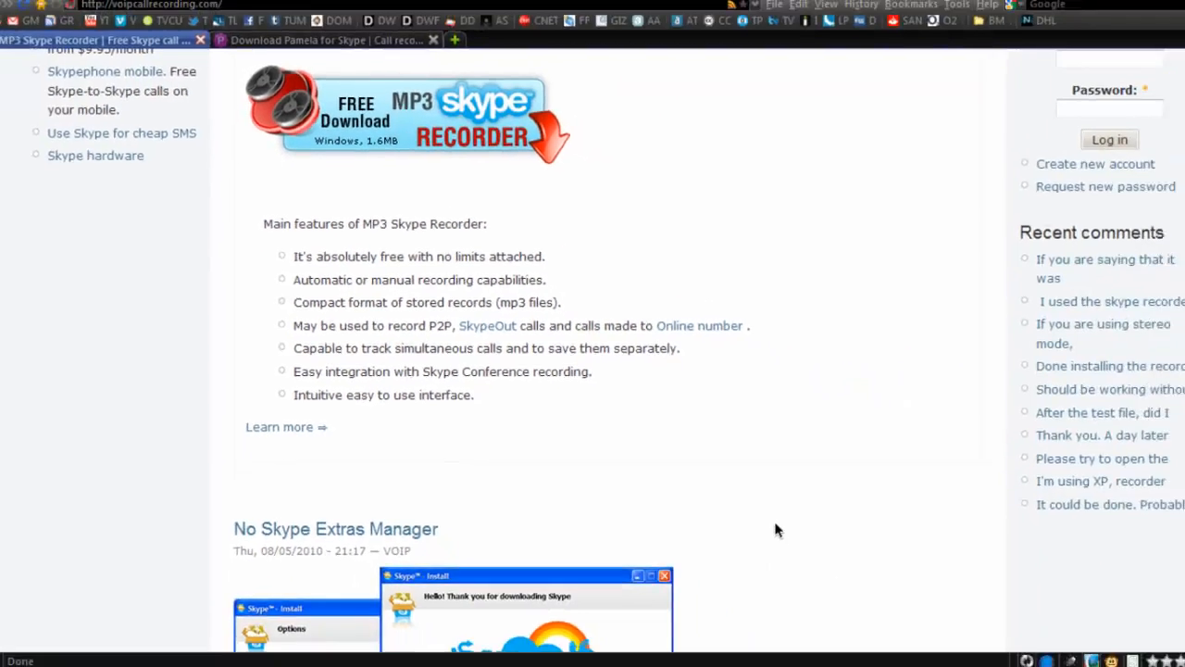
pyautogui.scroll(3)
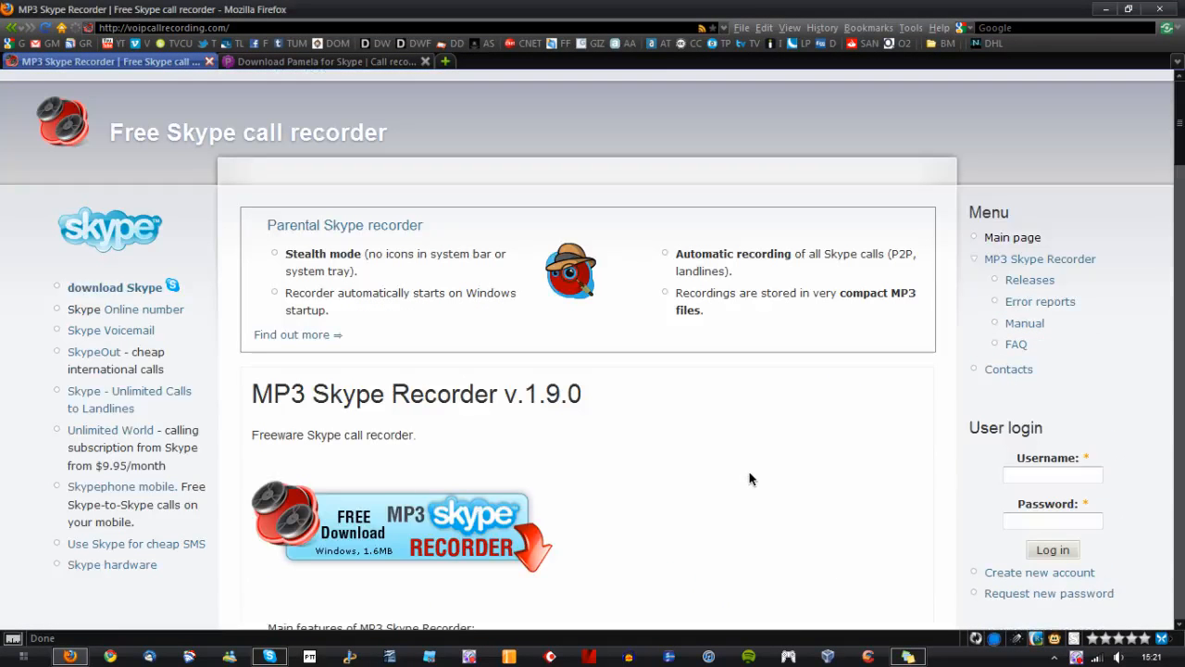
pyautogui.moveTo(764, 508)
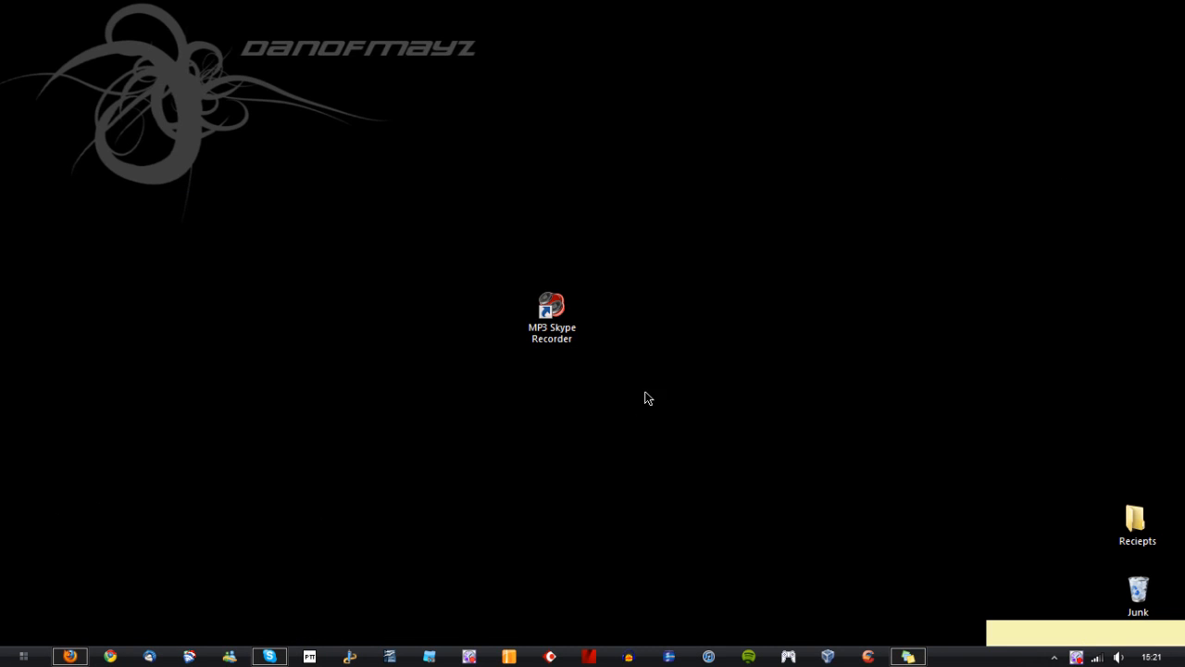
pyautogui.moveTo(639, 419)
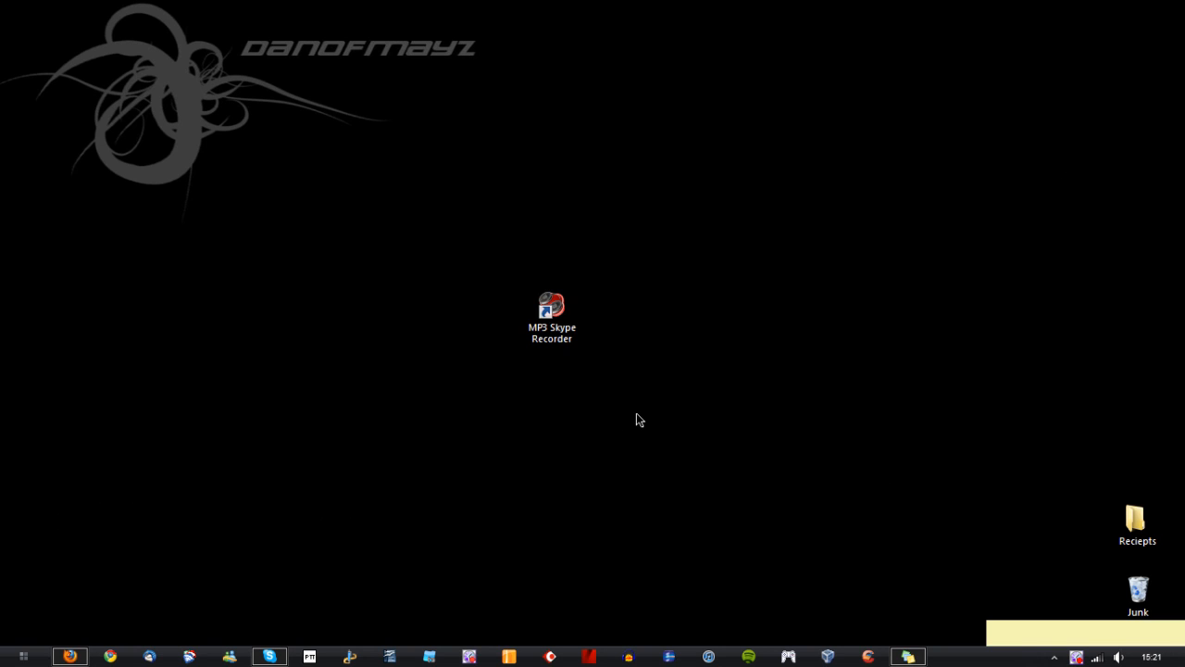
# - Start MP3 Skype Recorder 1.9.0.1 from its desktop icon
pyautogui.click(552, 317)
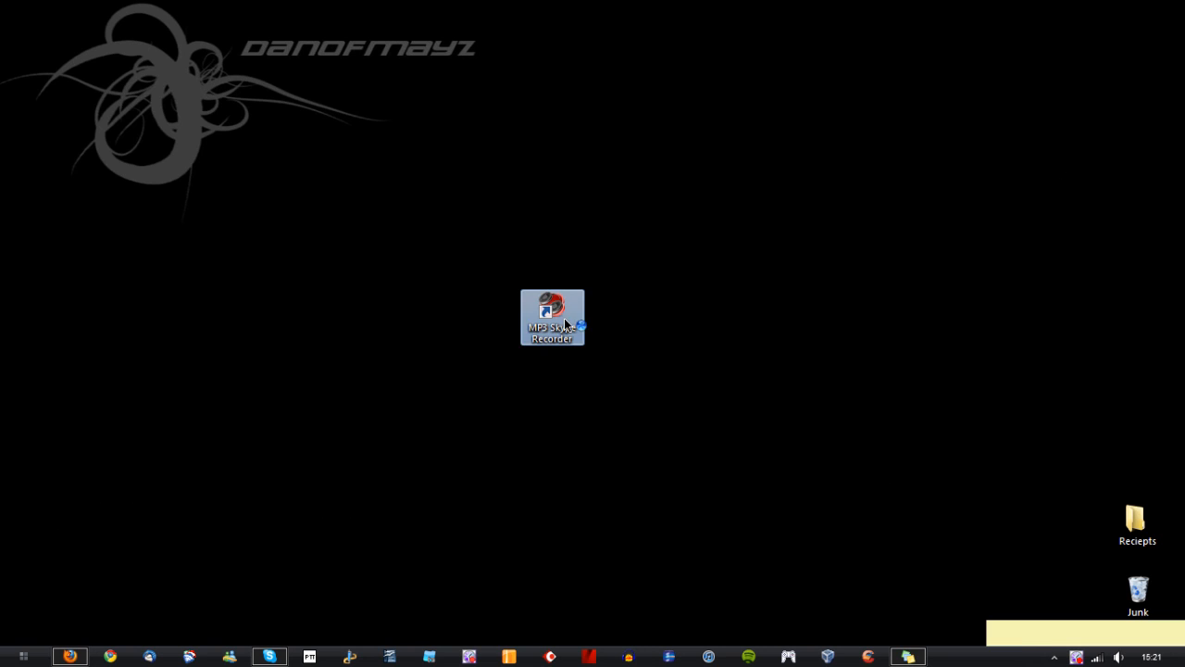
pyautogui.doubleClick(552, 318)
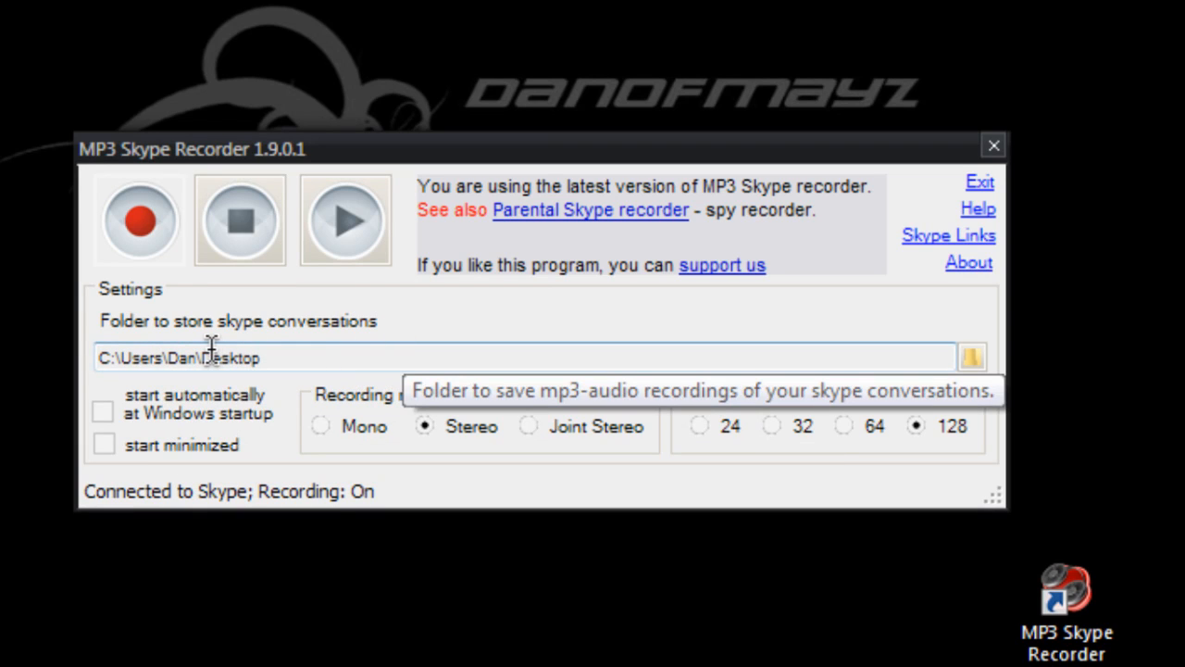
pyautogui.moveTo(239, 422)
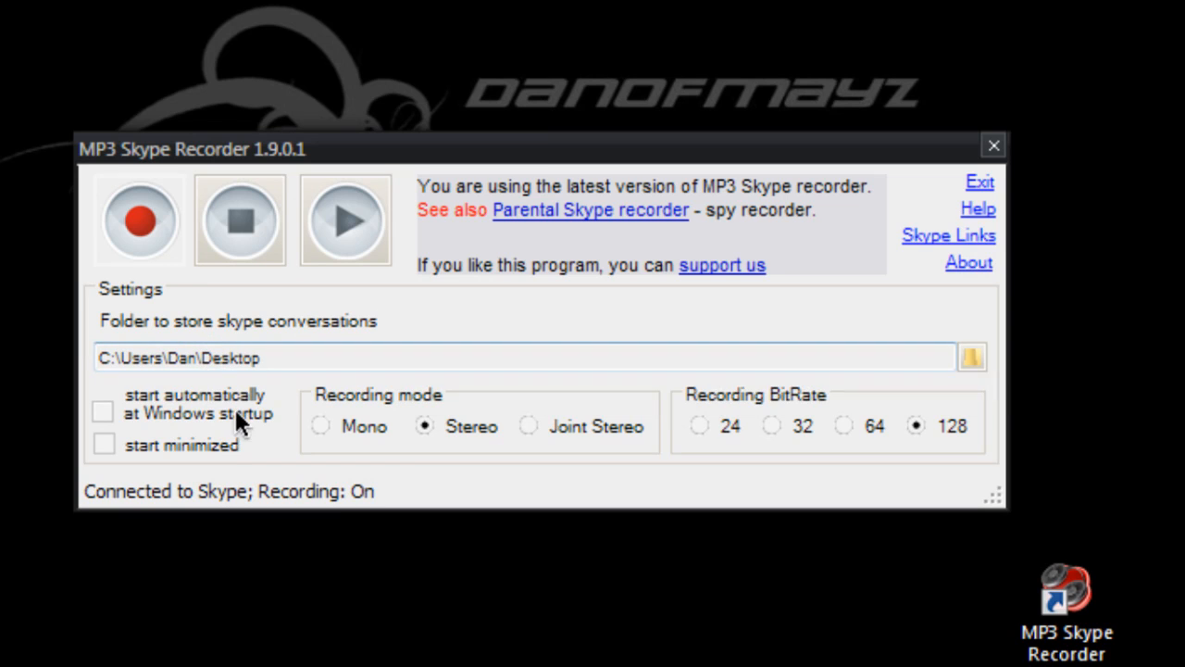
pyautogui.moveTo(234, 420)
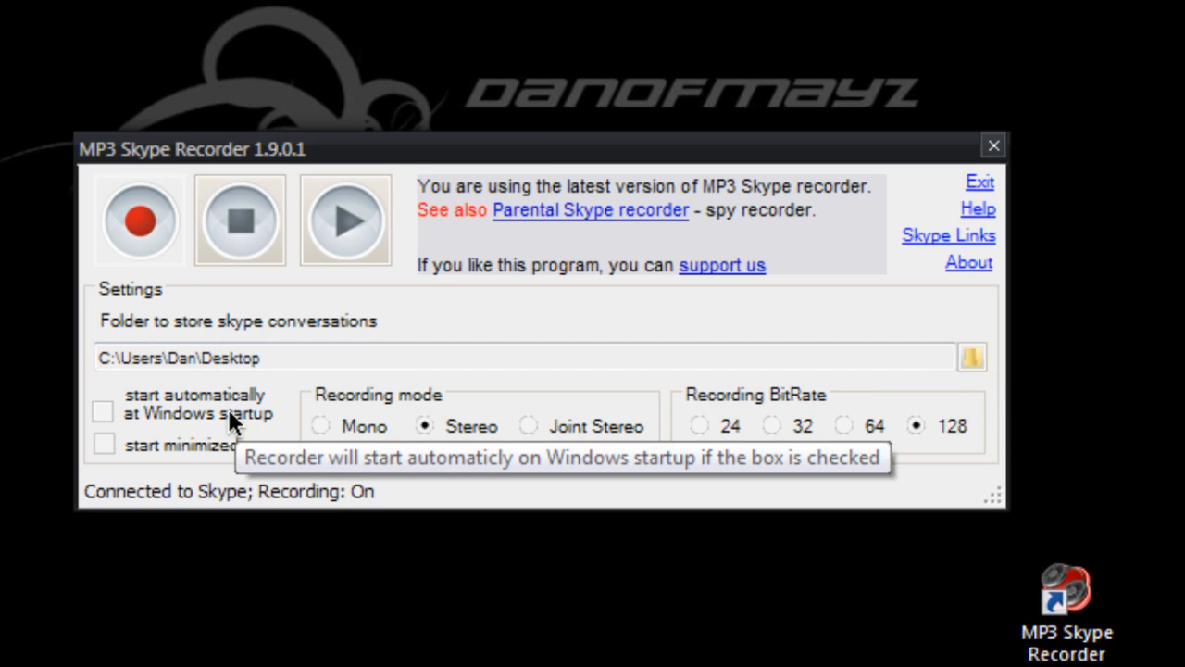
pyautogui.moveTo(139, 415)
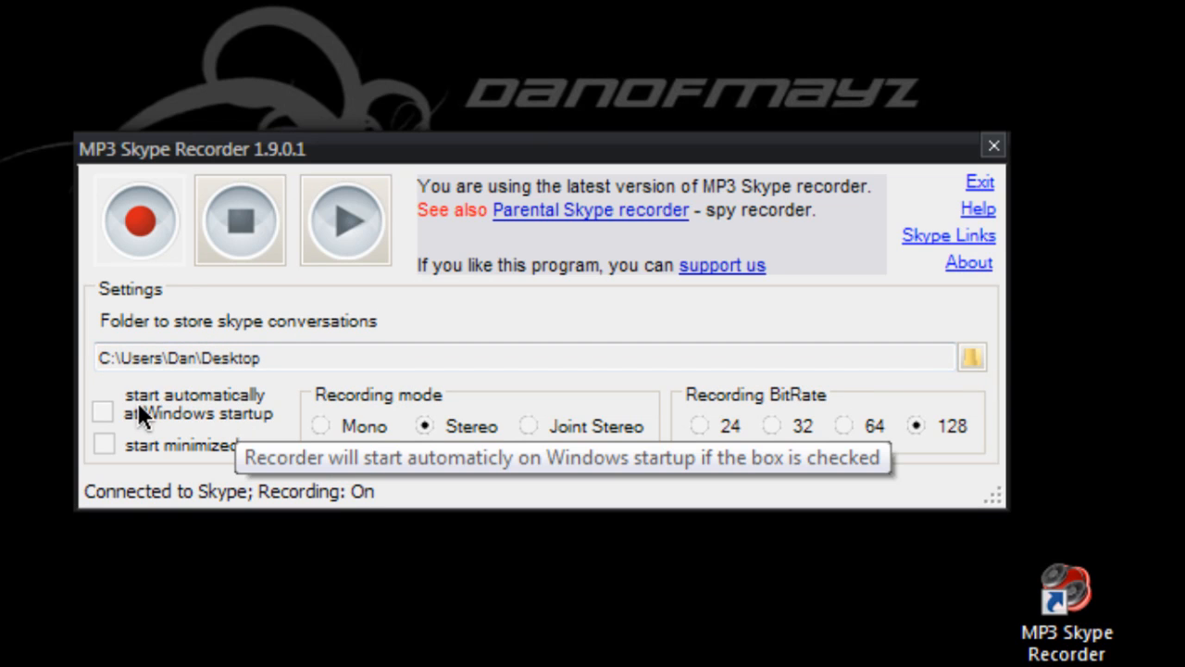
pyautogui.moveTo(218, 463)
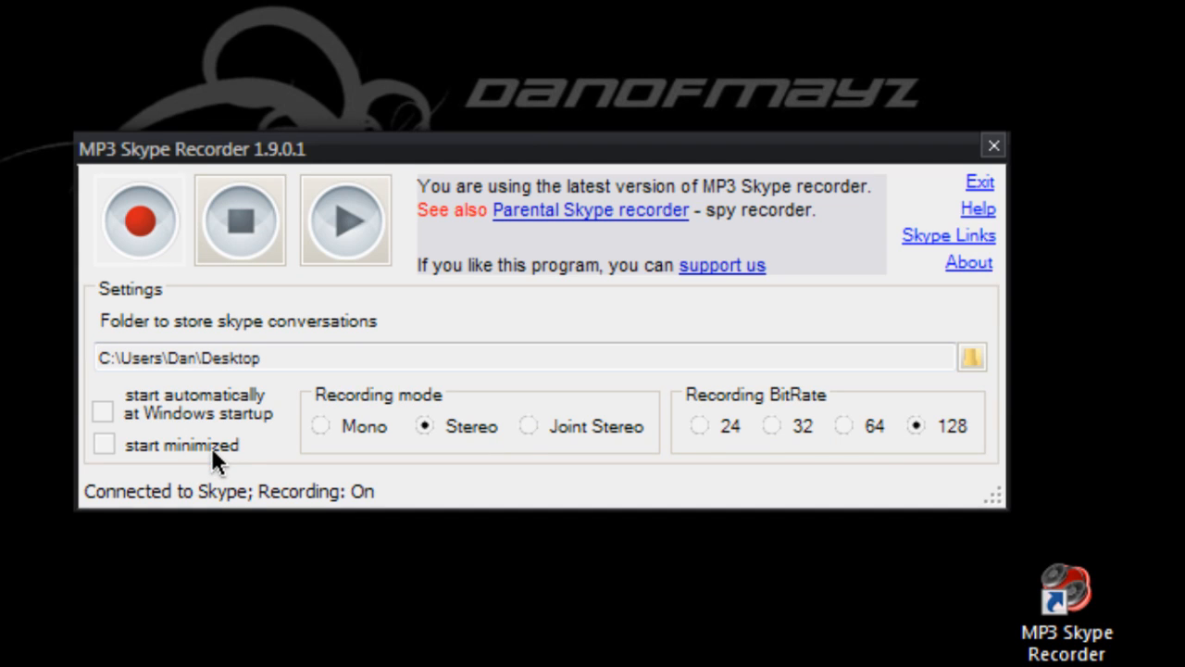
pyautogui.moveTo(399, 433)
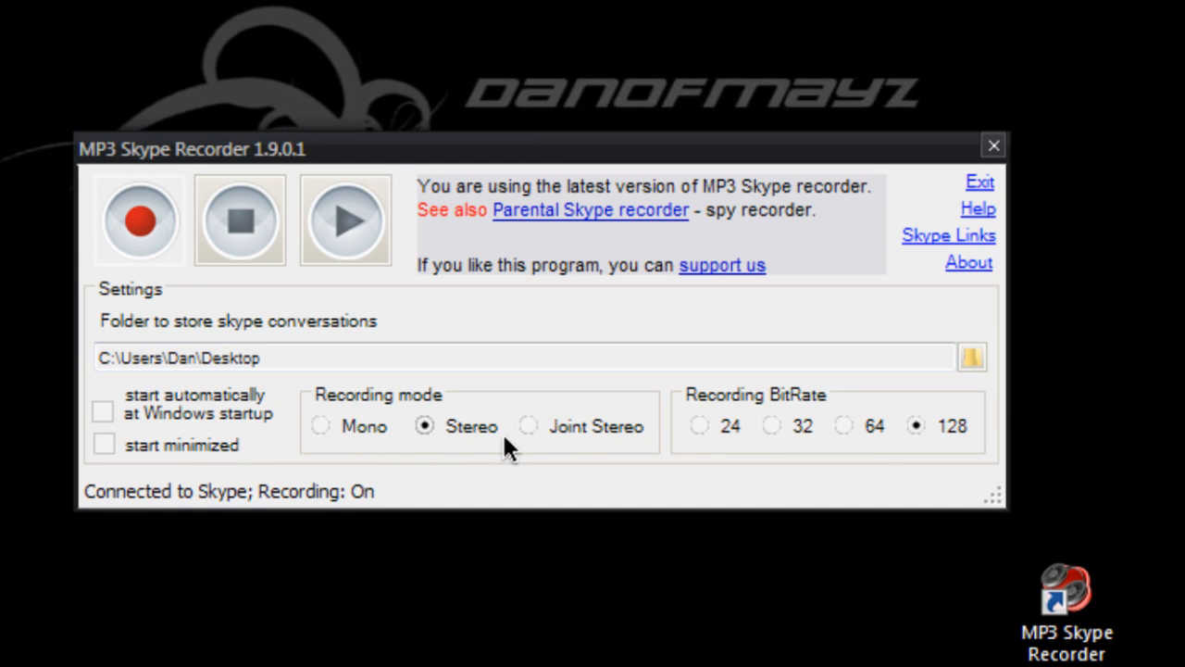
pyautogui.moveTo(824, 477)
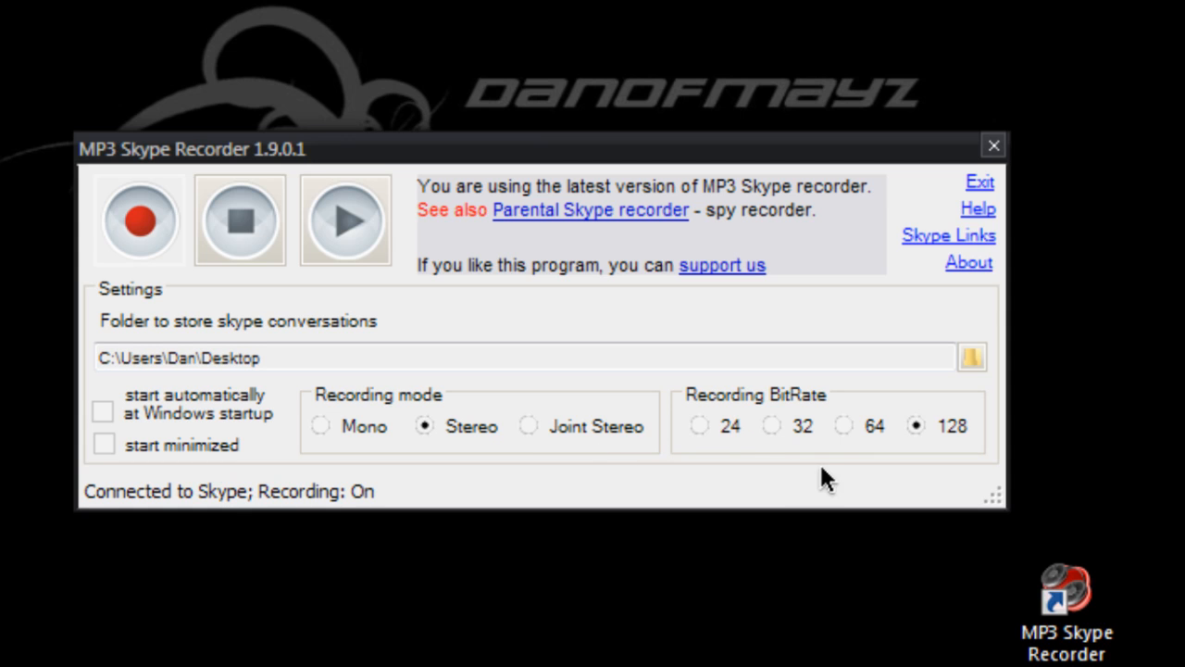
pyautogui.moveTo(870, 459)
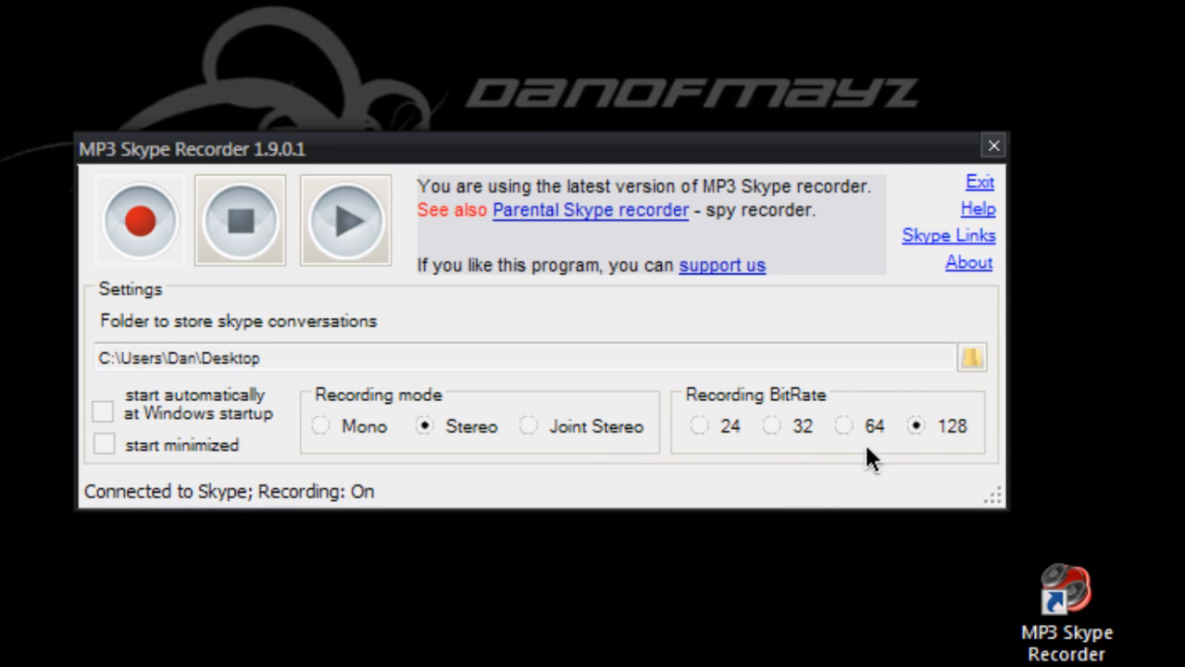
pyautogui.moveTo(967, 449)
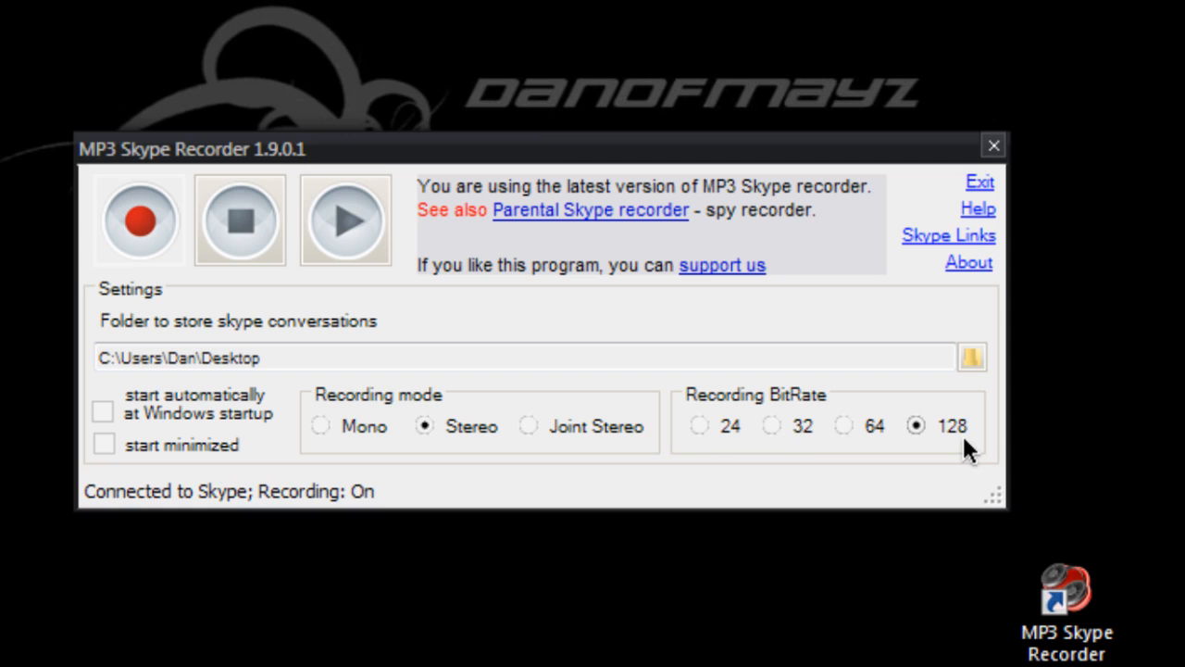
pyautogui.moveTo(926, 480)
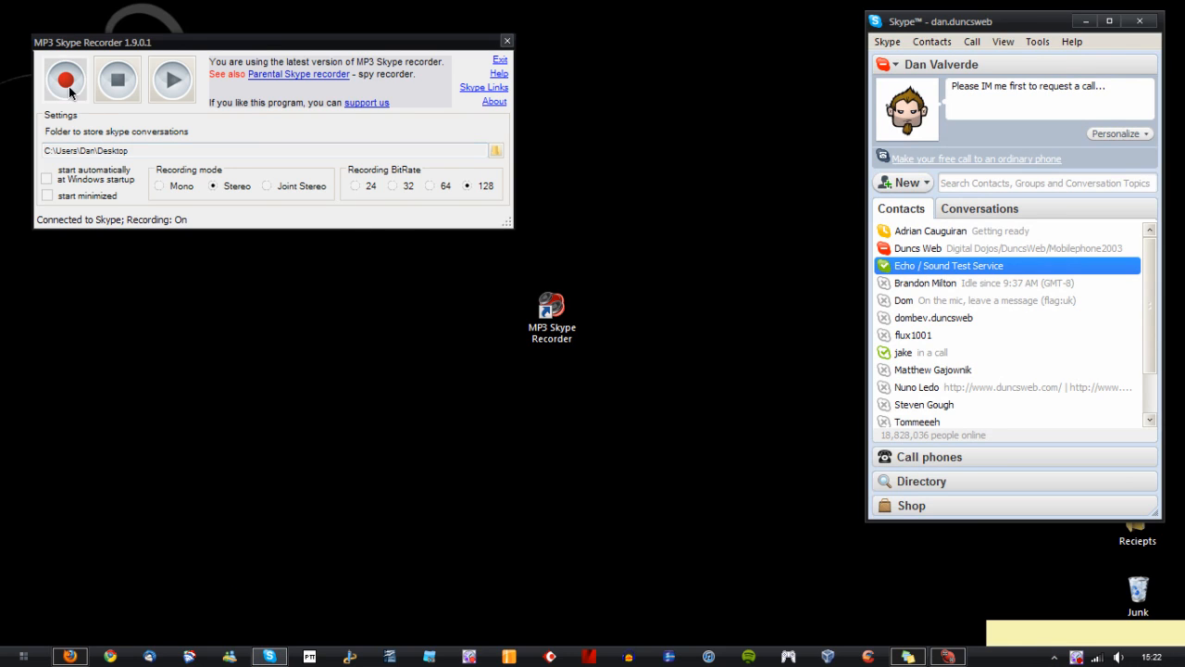
pyautogui.moveTo(937, 271)
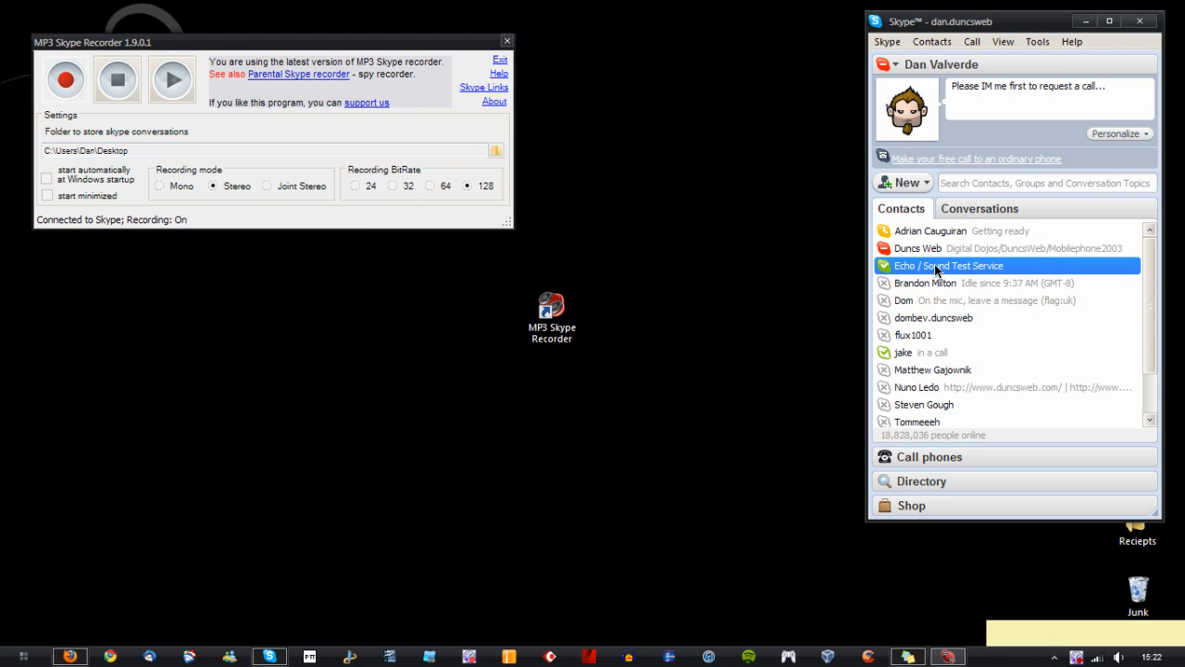
# - Call the Echo / Sound Test Service contact and let the 34-second test call finish
pyautogui.doubleClick(948, 266)
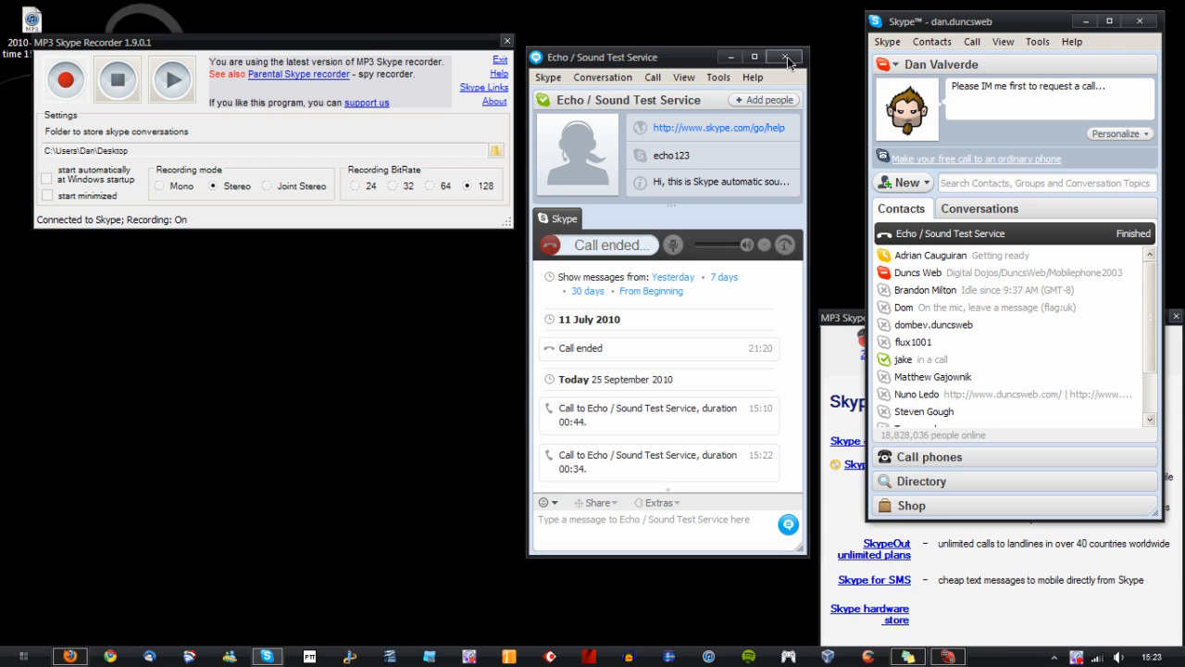
# - Close the finished echo call's conversation and exit MP3 Skype Recorder
pyautogui.click(786, 56)
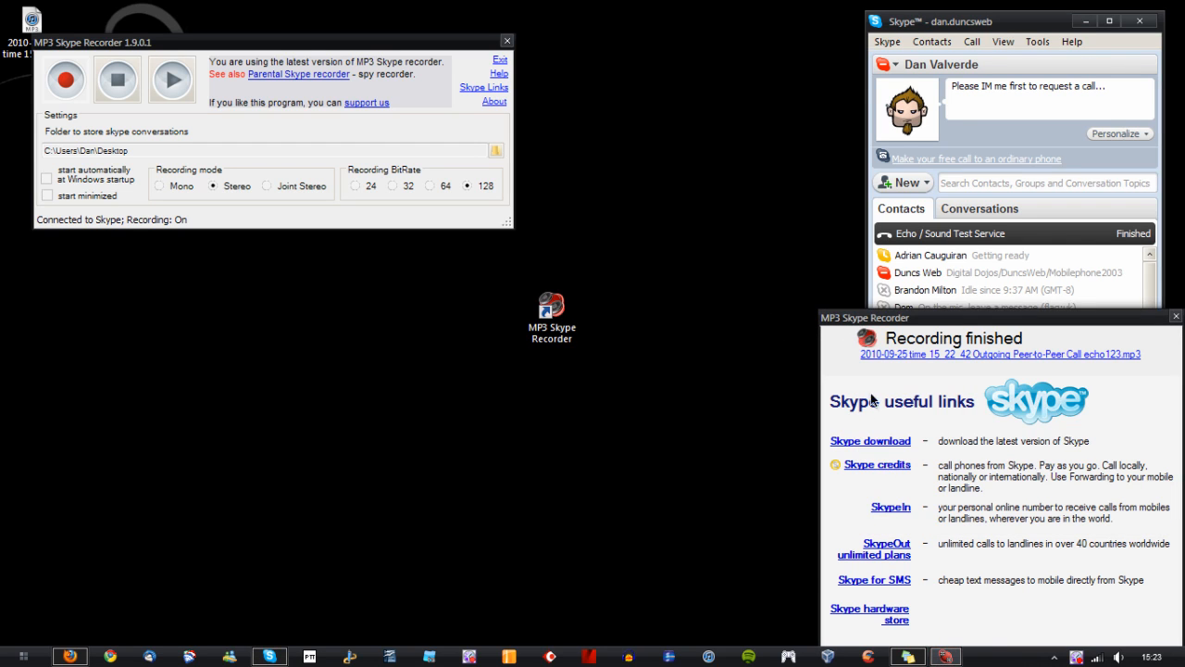
pyautogui.moveTo(1129, 394)
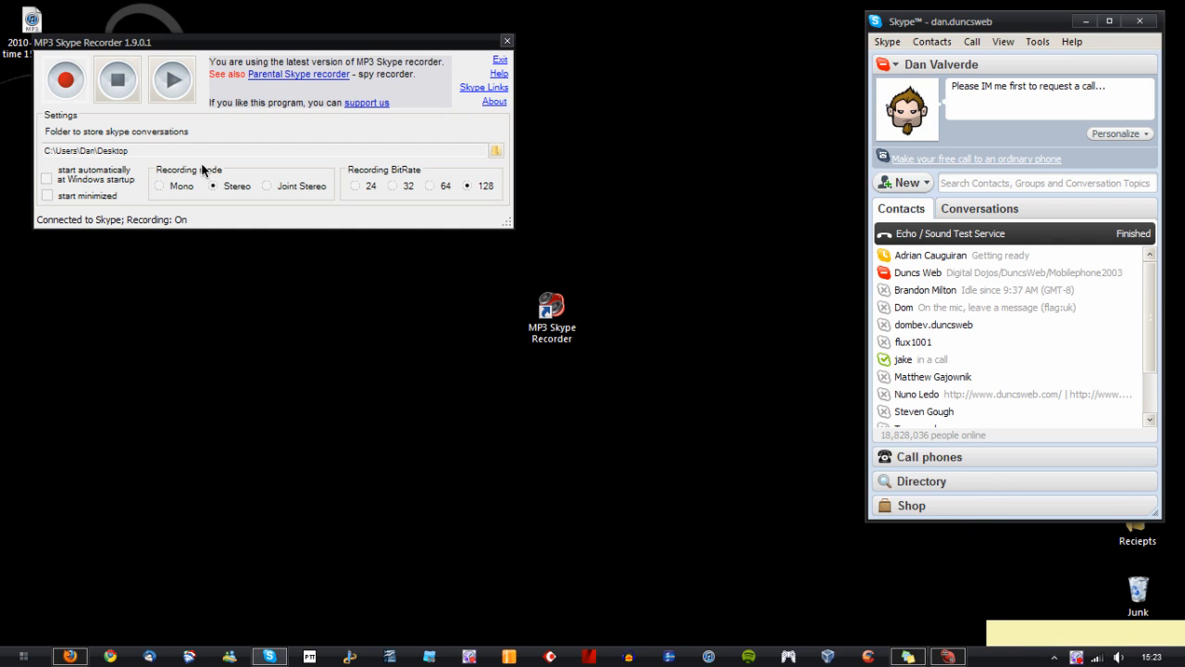
pyautogui.click(508, 41)
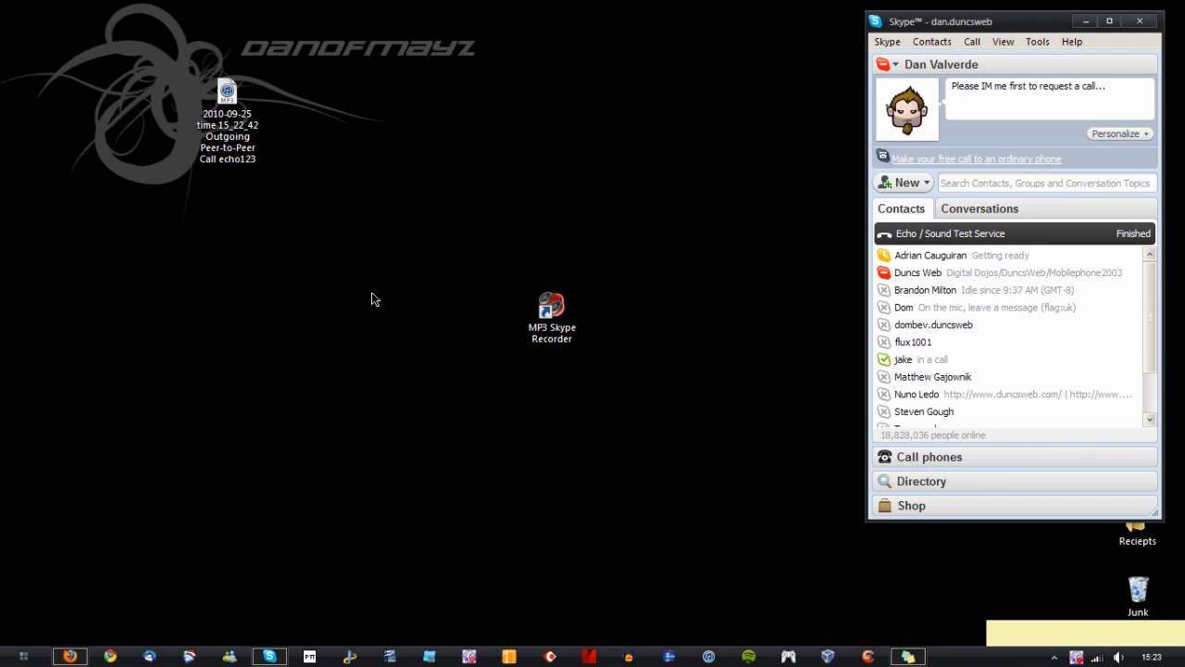
pyautogui.moveTo(291, 215)
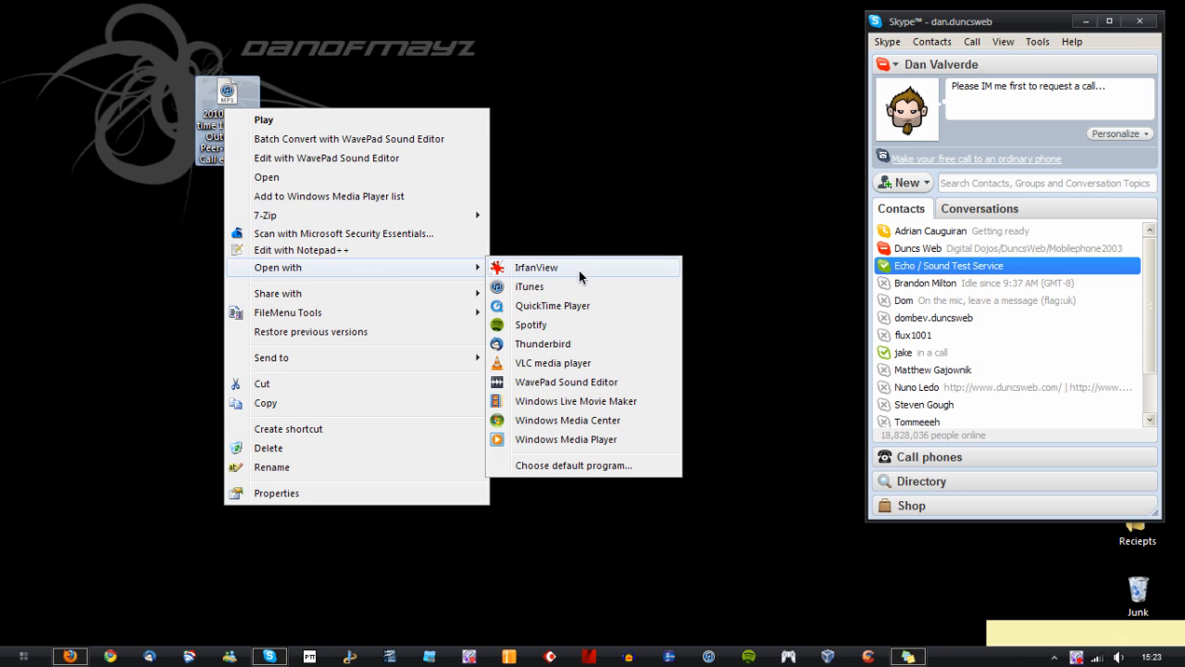
# - Open the echo123 call MP3 from the desktop in VLC media player
pyautogui.click(553, 362)
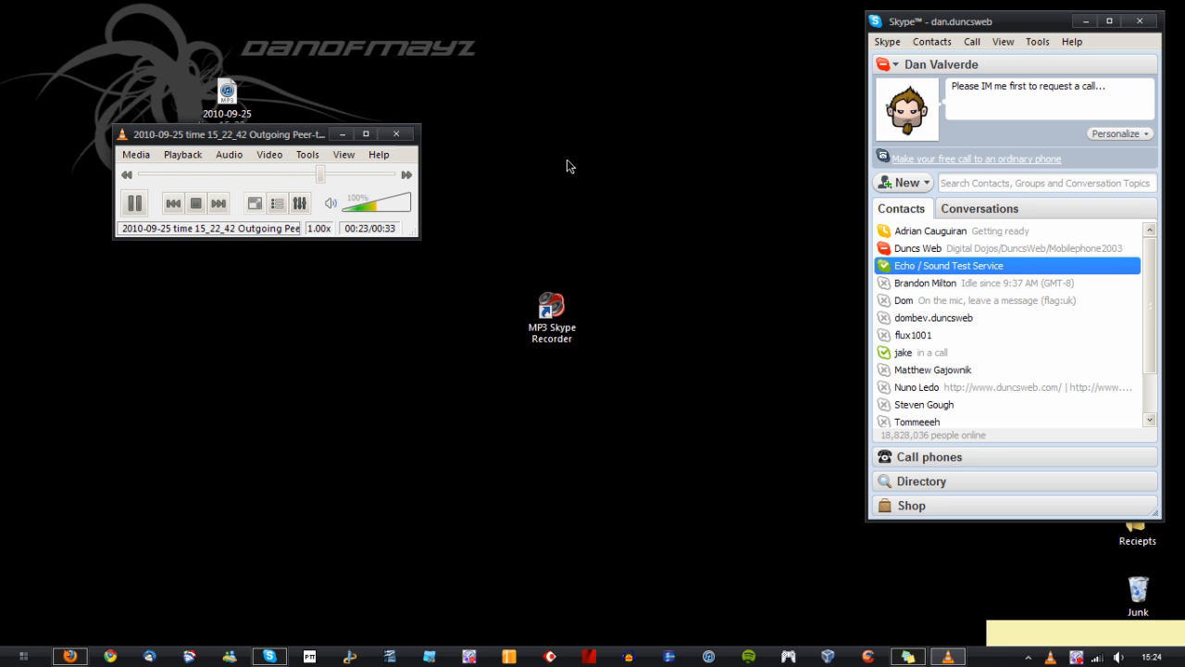
pyautogui.moveTo(542, 171)
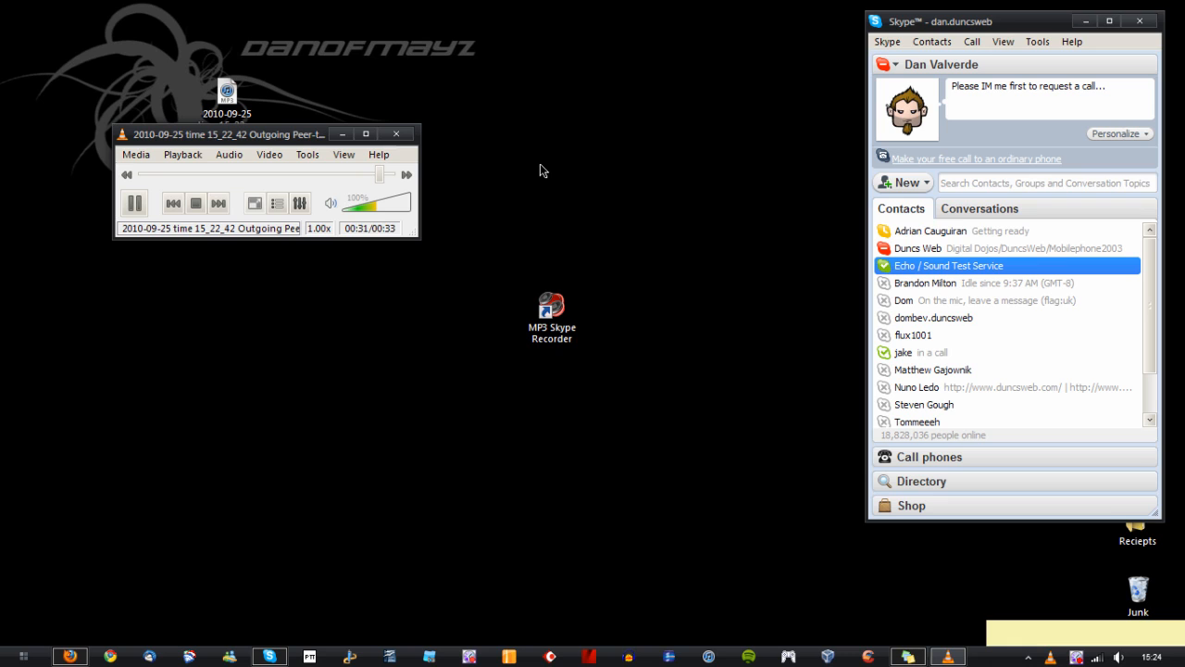
# - Stop the echo123 recording playback and close VLC media player
pyautogui.click(195, 203)
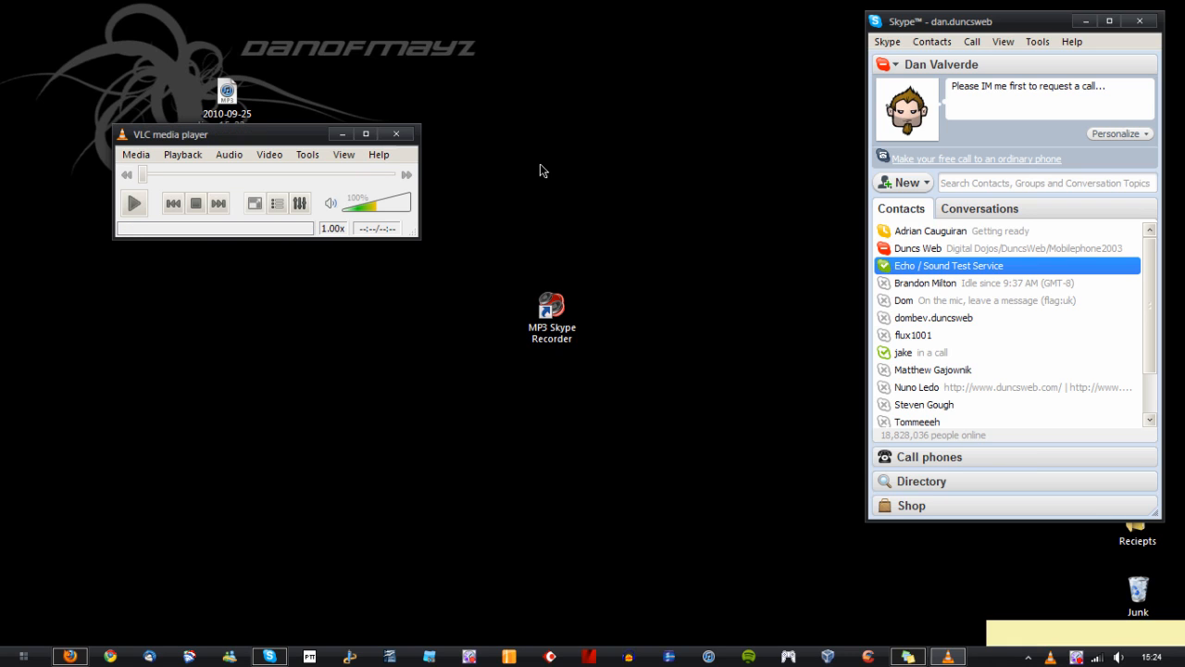
pyautogui.click(396, 133)
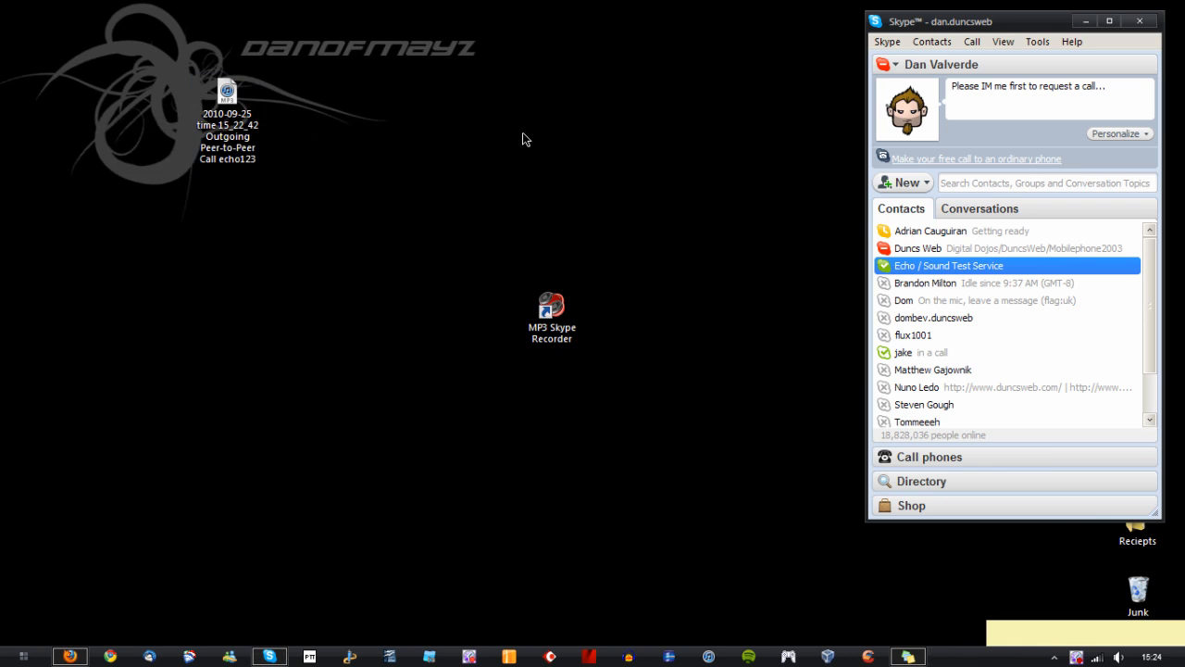
pyautogui.moveTo(412, 467)
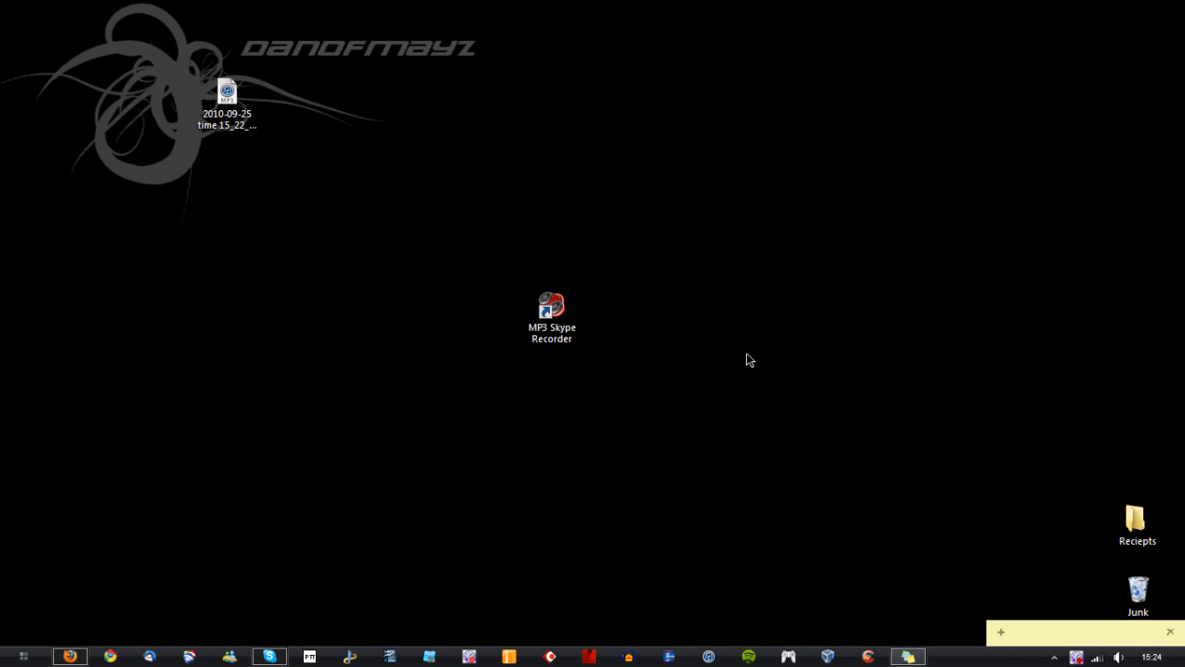
pyautogui.moveTo(852, 548)
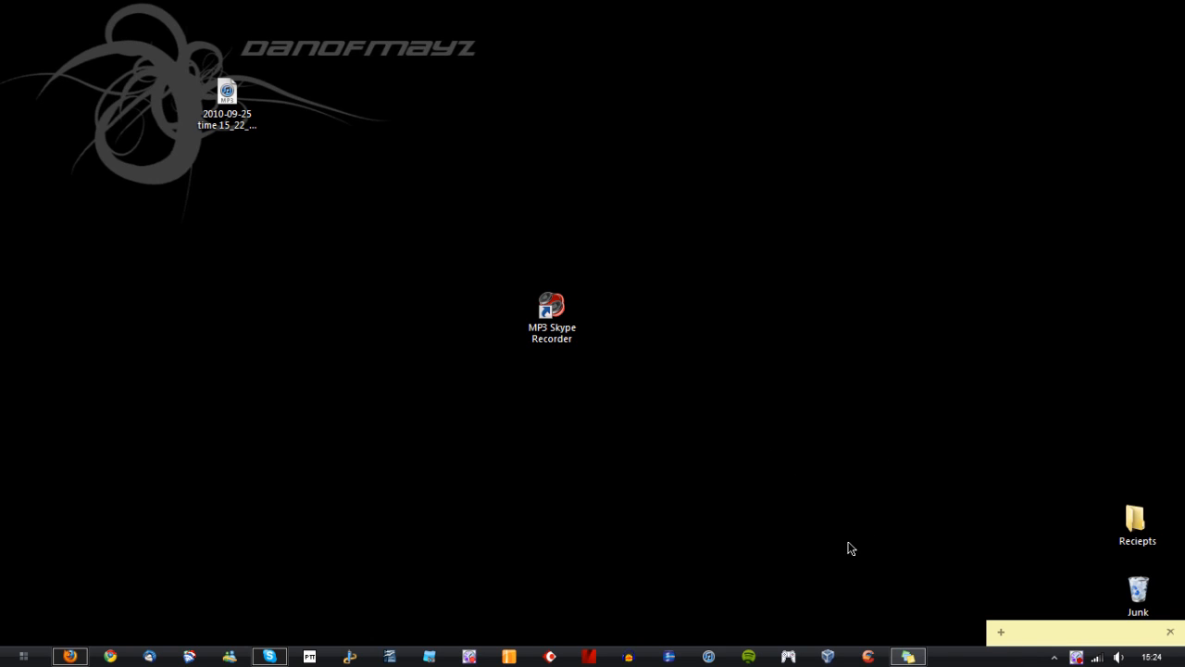
pyautogui.moveTo(1060, 661)
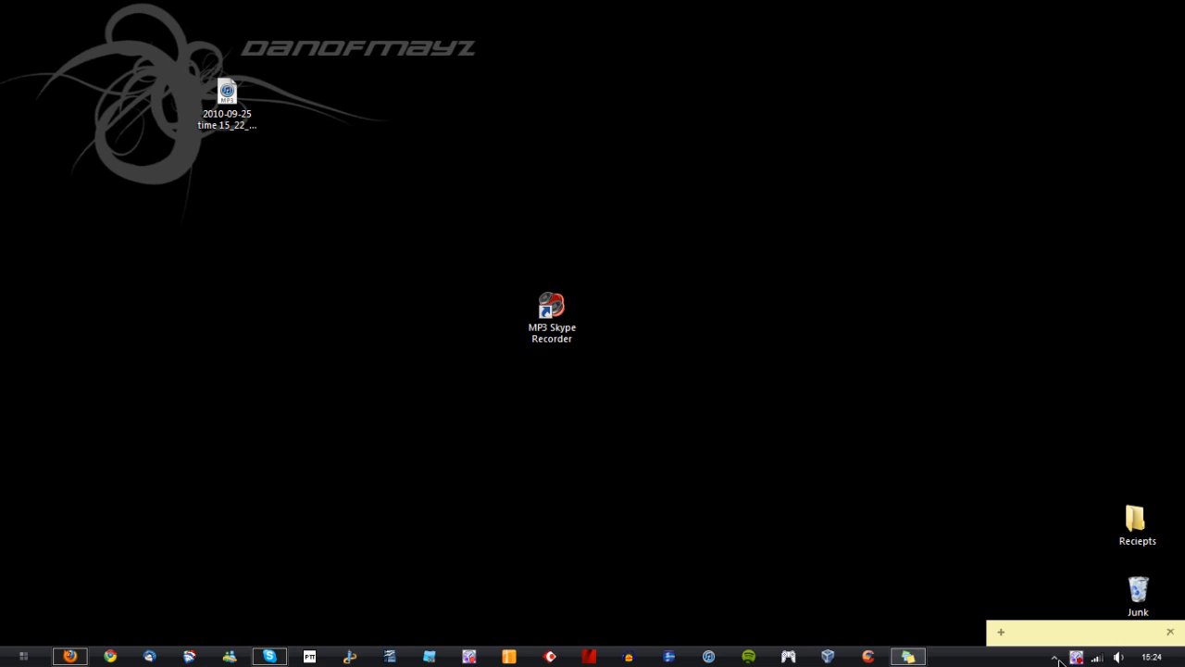